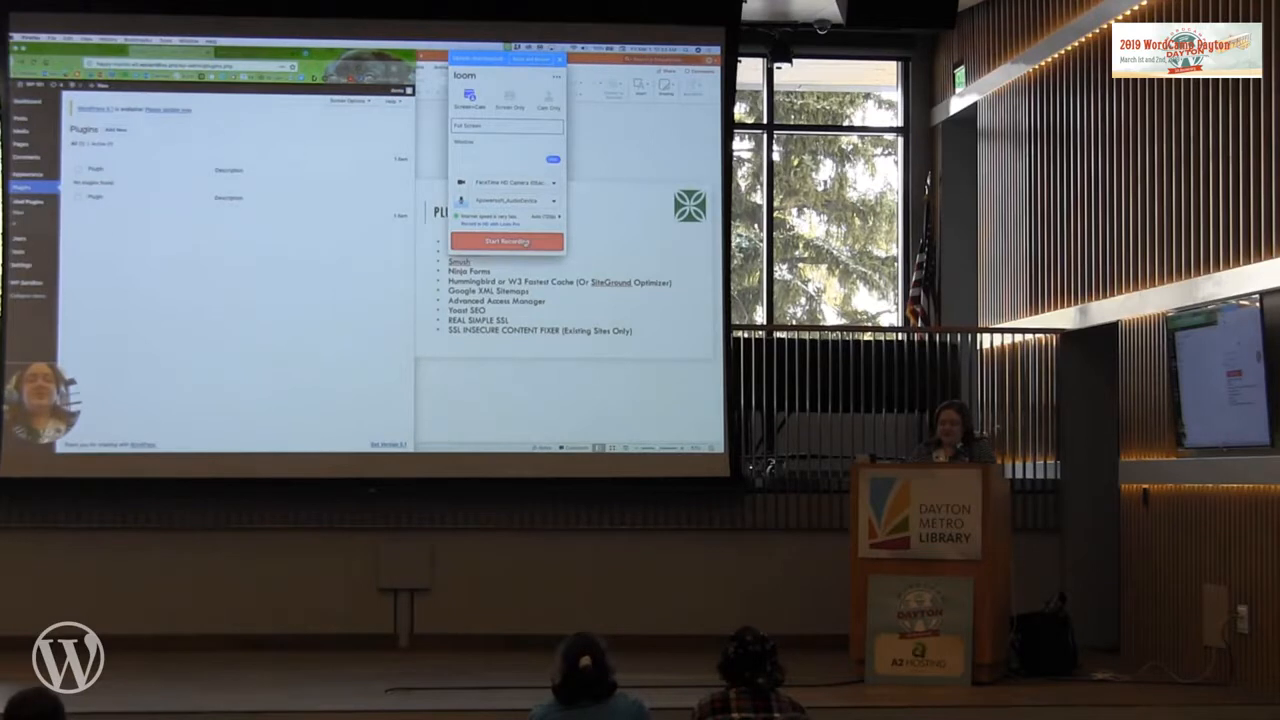
Step: Open Jetpack's More Details from Plugins > Add New and scroll its analytics and sharing features
left_click(506, 242)
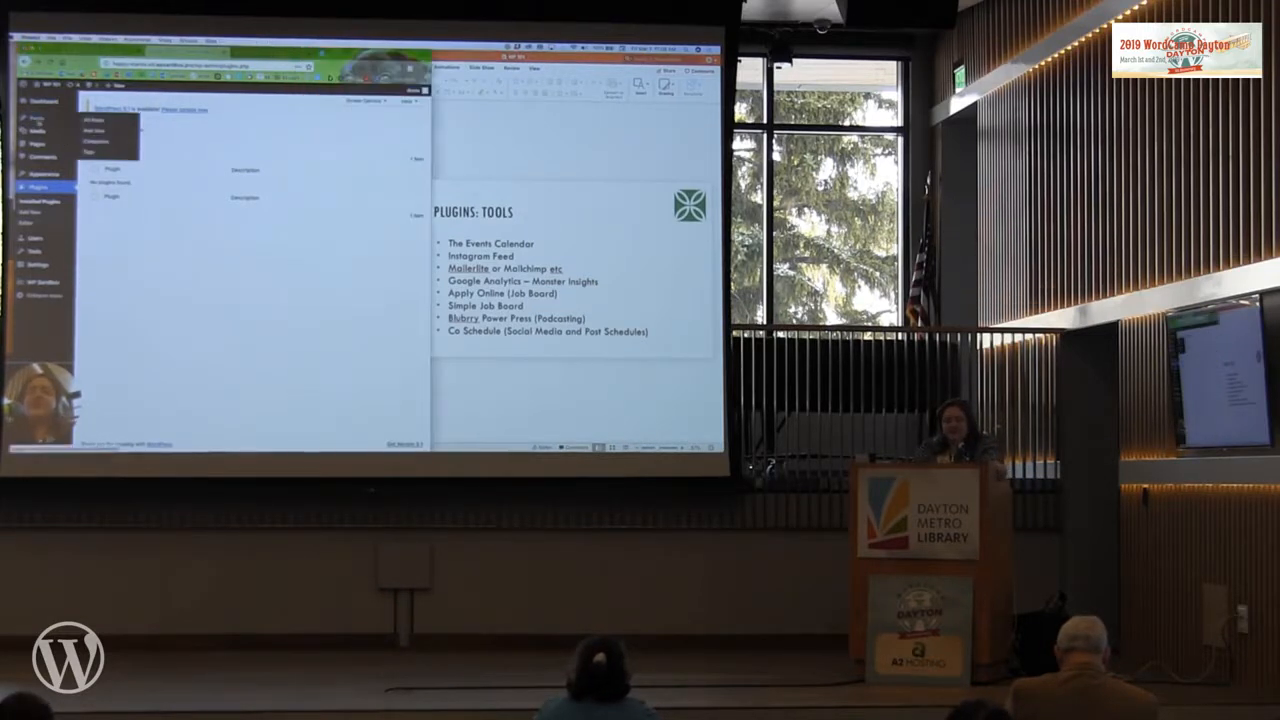
left_click(35, 118)
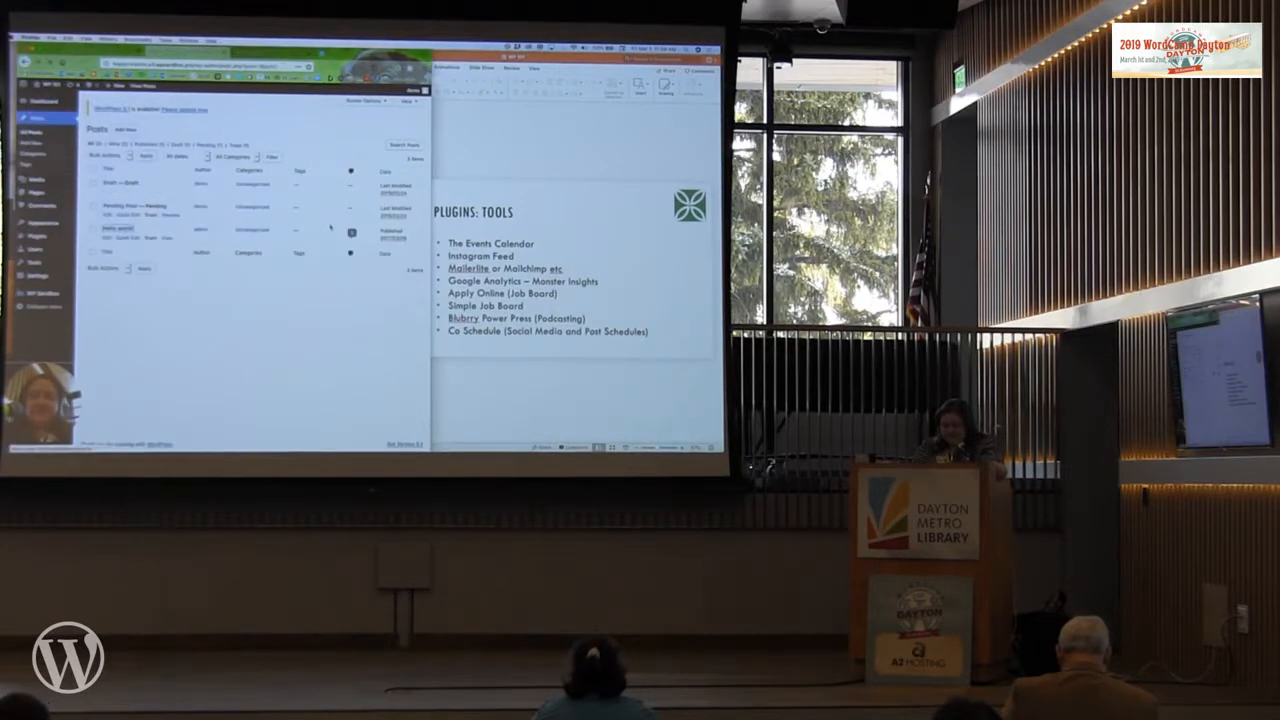
left_click(113, 227)
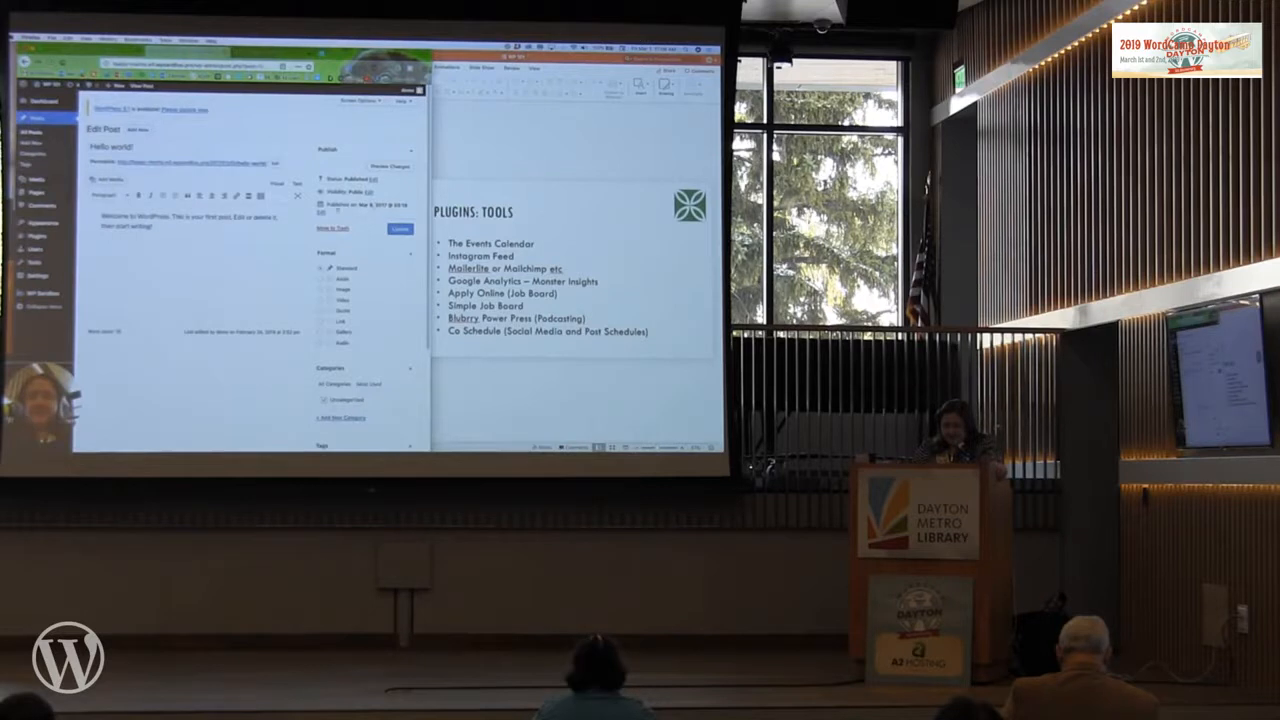
left_click(369, 204)
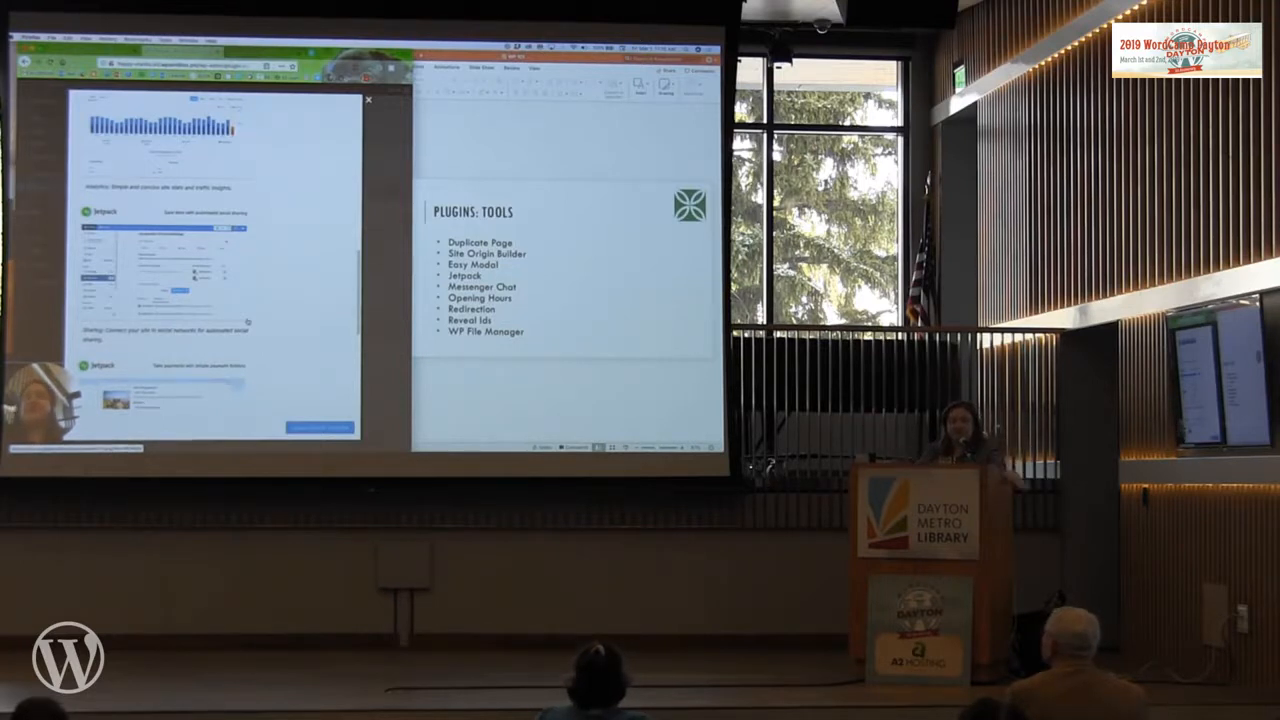
scroll("down", 3)
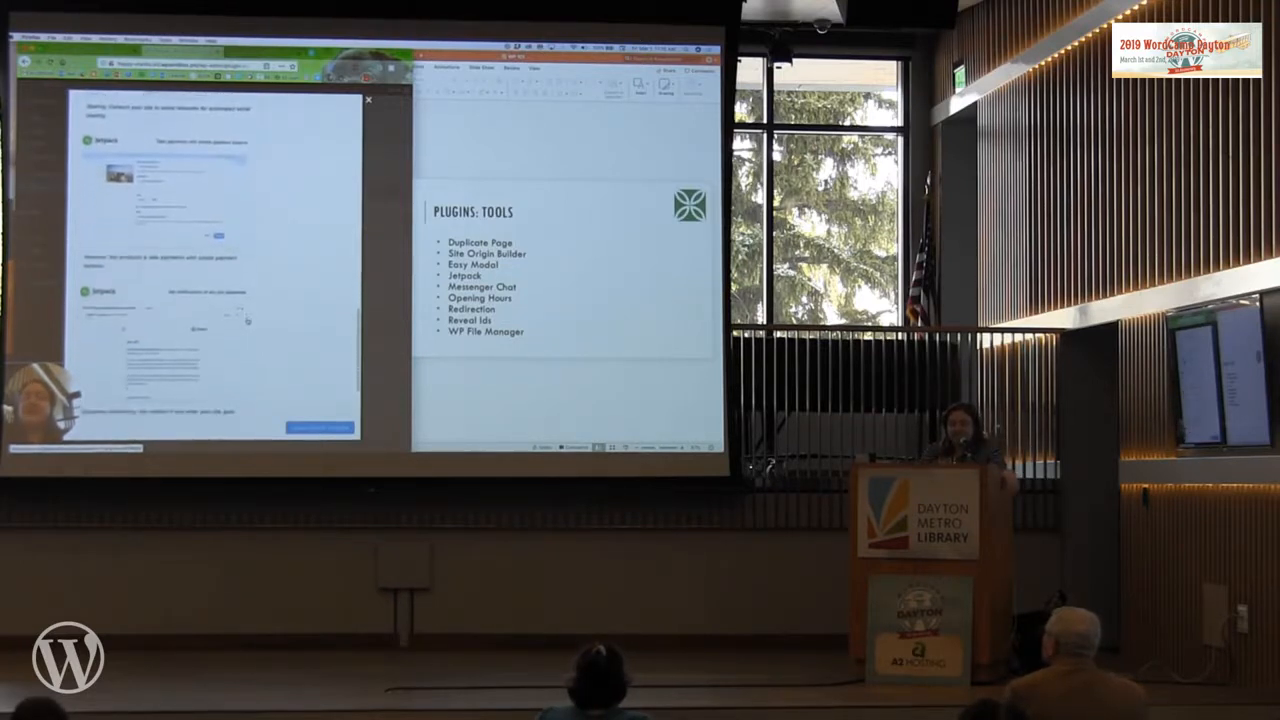